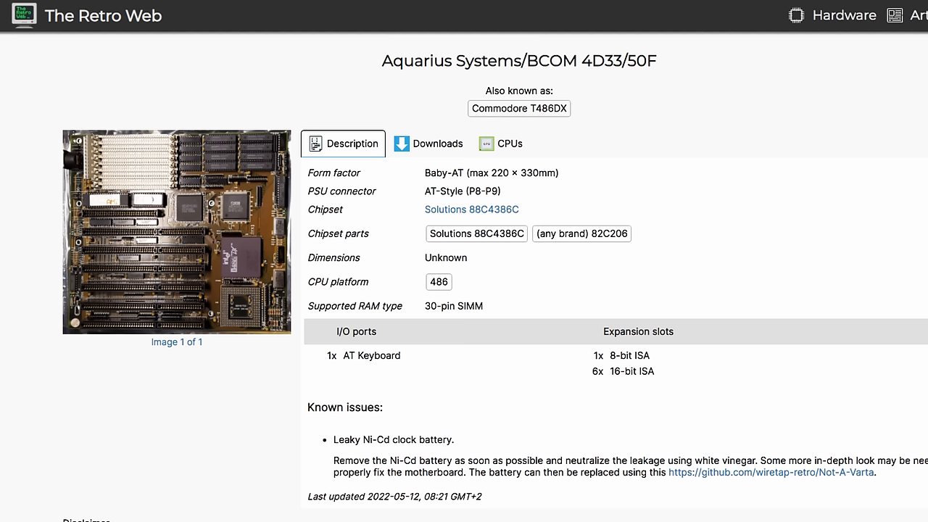
Enlarge the Aquarius Systems/BCOM 4D33/50F board photo to full screen.
left_click(177, 231)
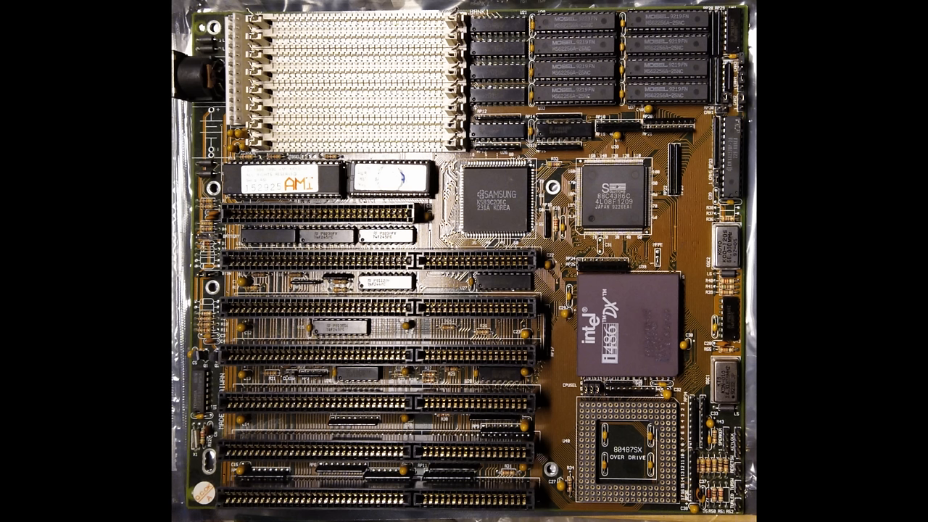